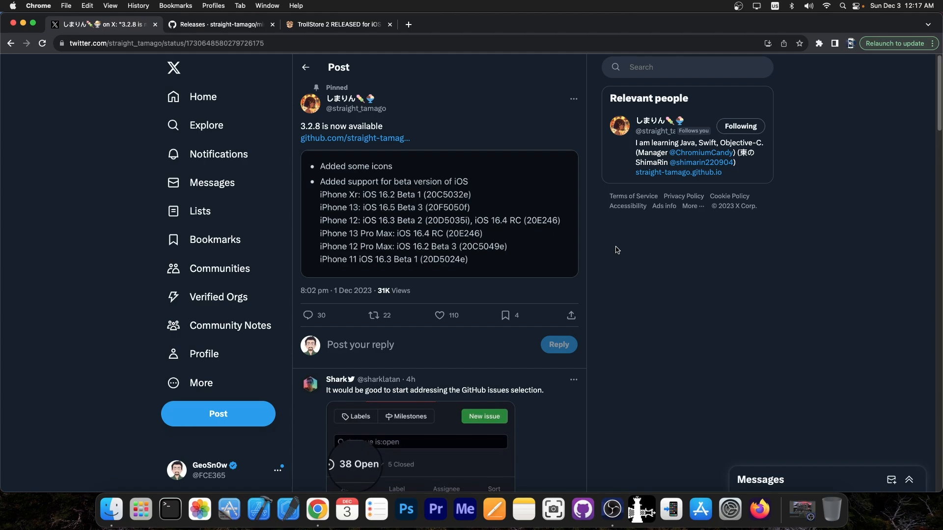
Review the misaka 3.2.8, 3.2.7, 3.2.6 and 3.2.5 release notes, then return to 3.2.8
left_click(220, 24)
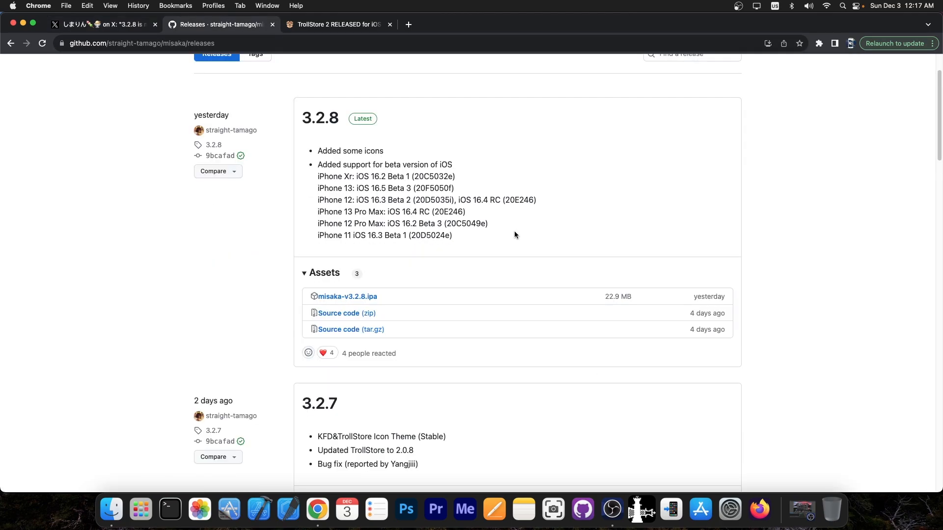
scroll("down", 3)
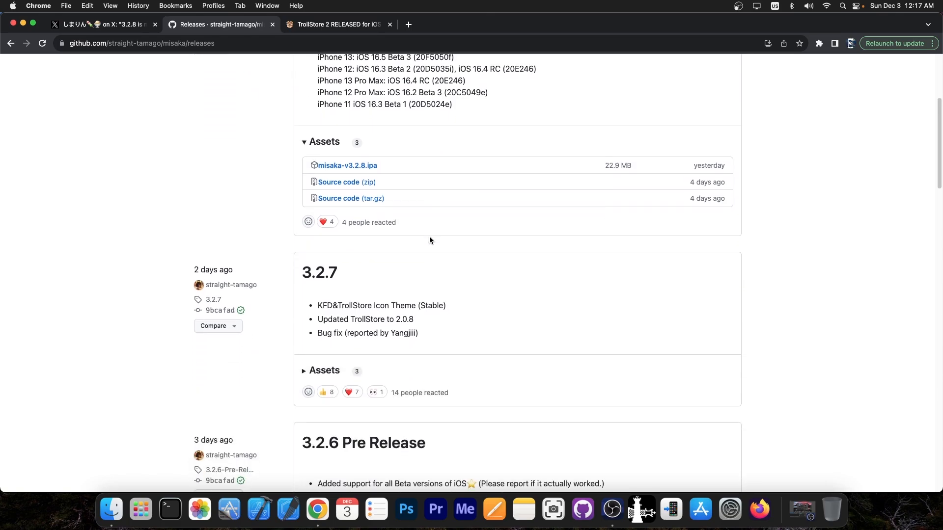
scroll("down", 3)
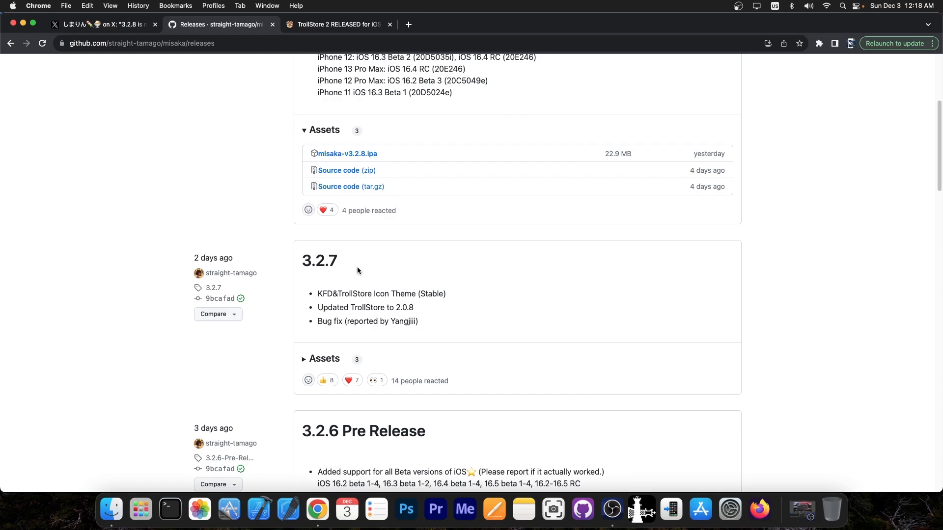
scroll("down", 3)
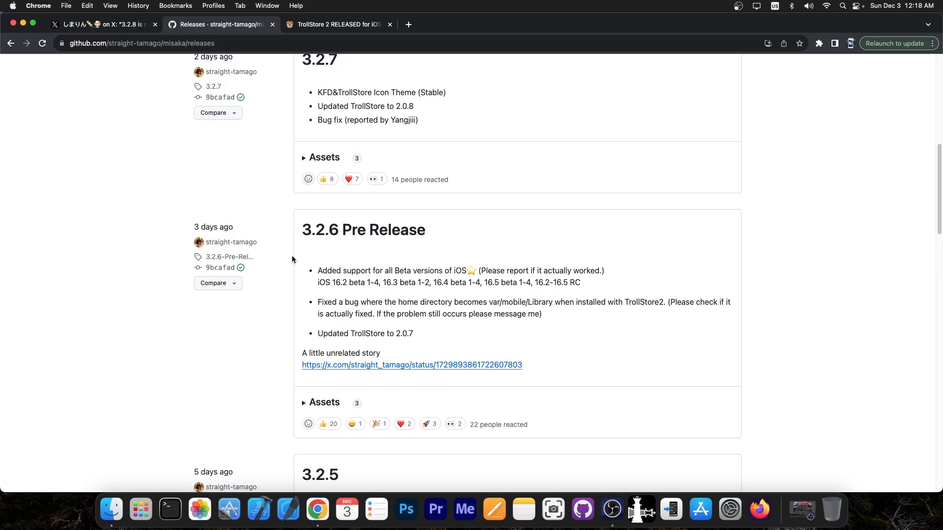
mouse_move(397, 292)
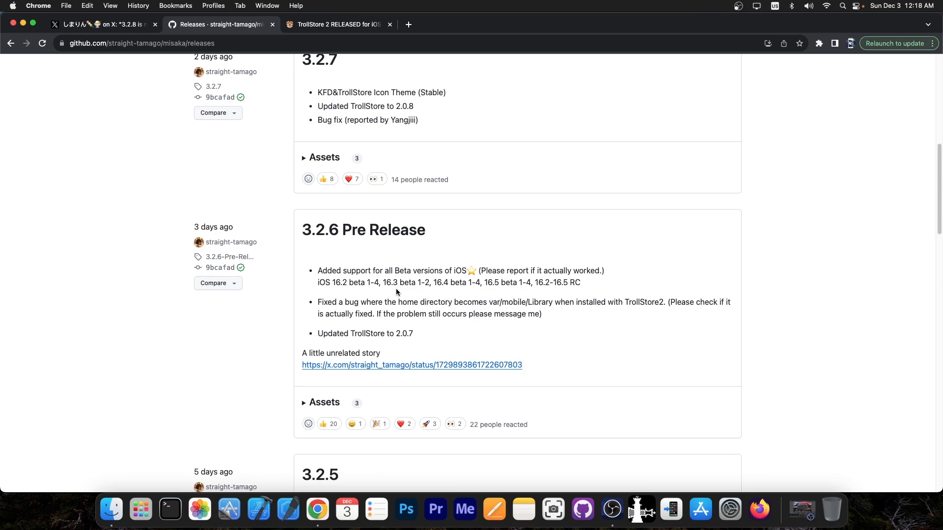
scroll("down", 3)
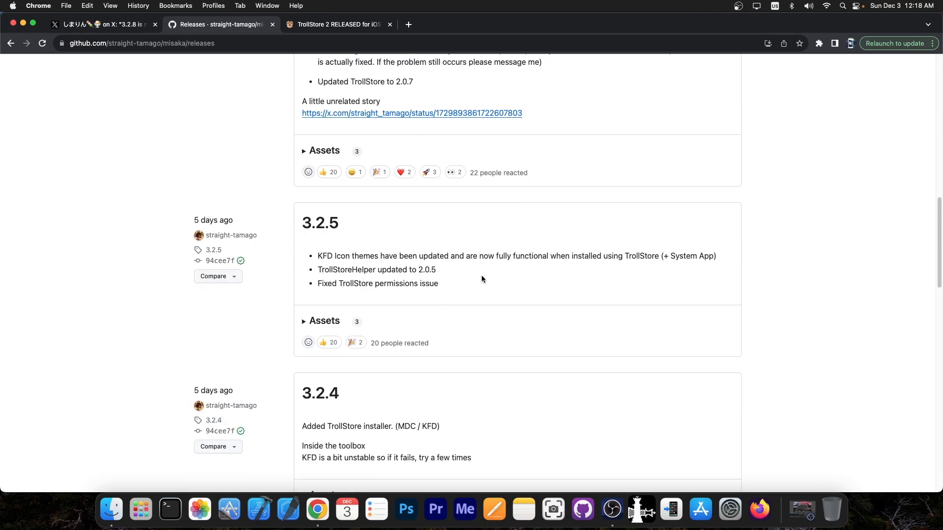
mouse_move(446, 288)
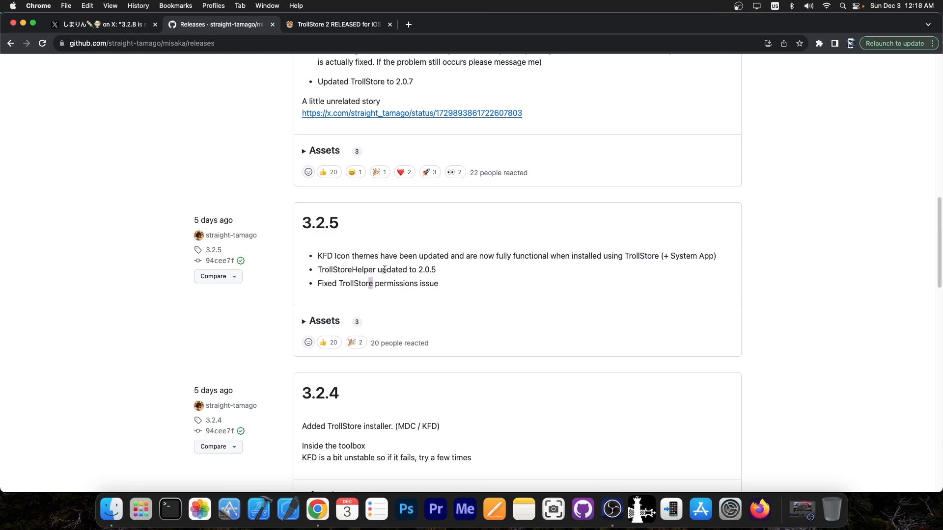
mouse_move(395, 274)
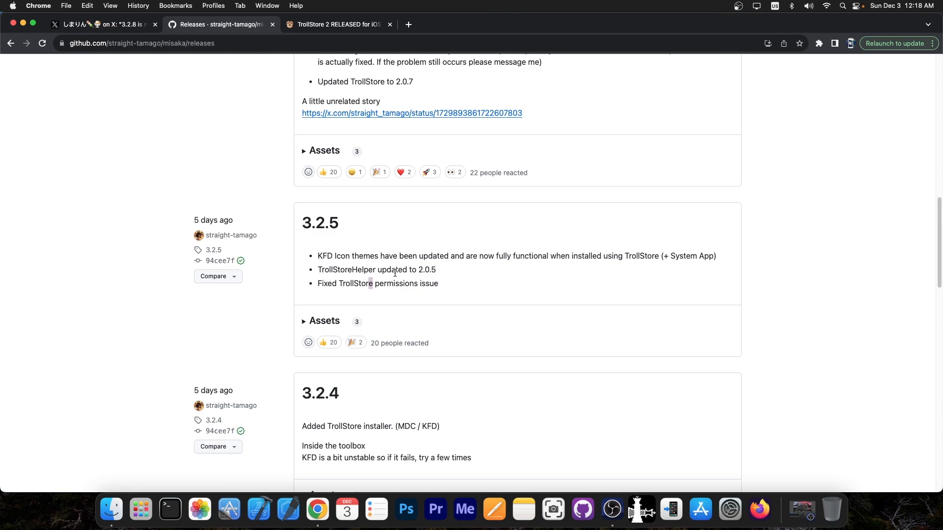
scroll("up", 3)
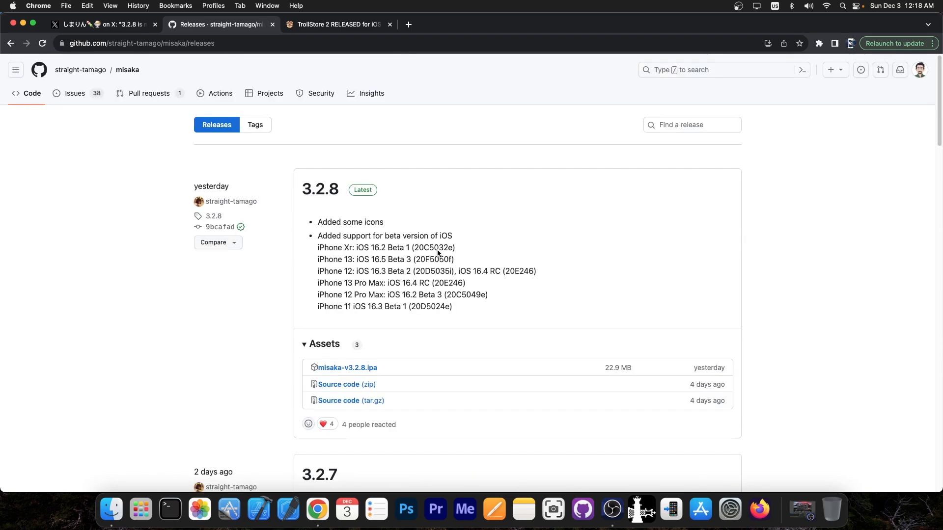
mouse_move(417, 104)
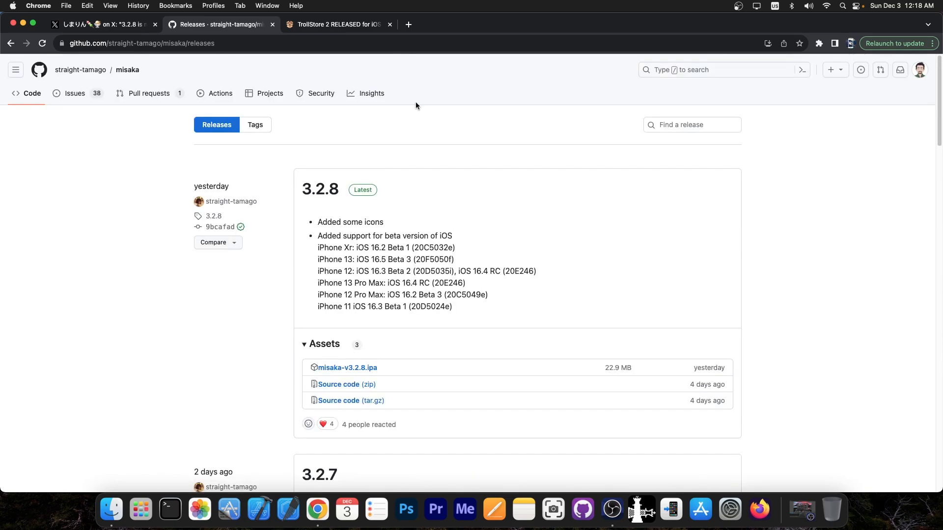
Read the TrollStore 2 RELEASED article through its compatibility chart and 2.0.8 changelog
left_click(336, 24)
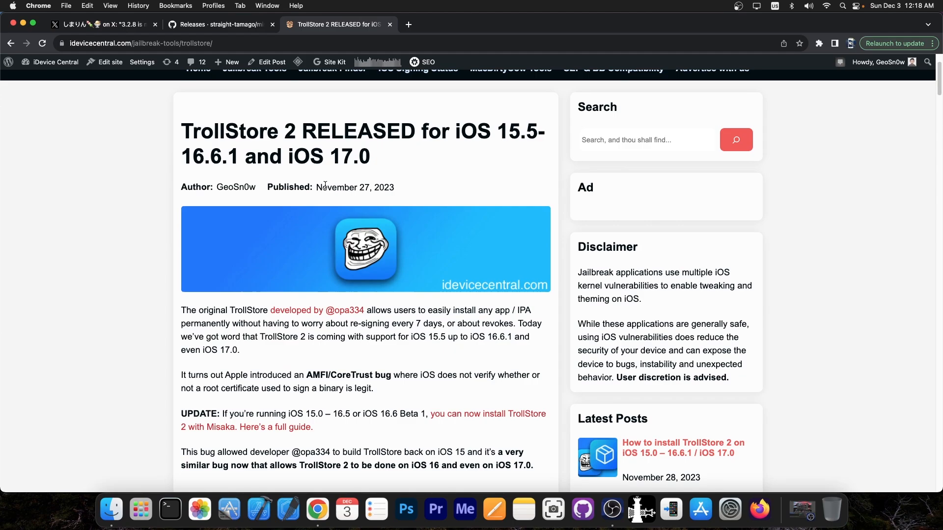
mouse_move(324, 182)
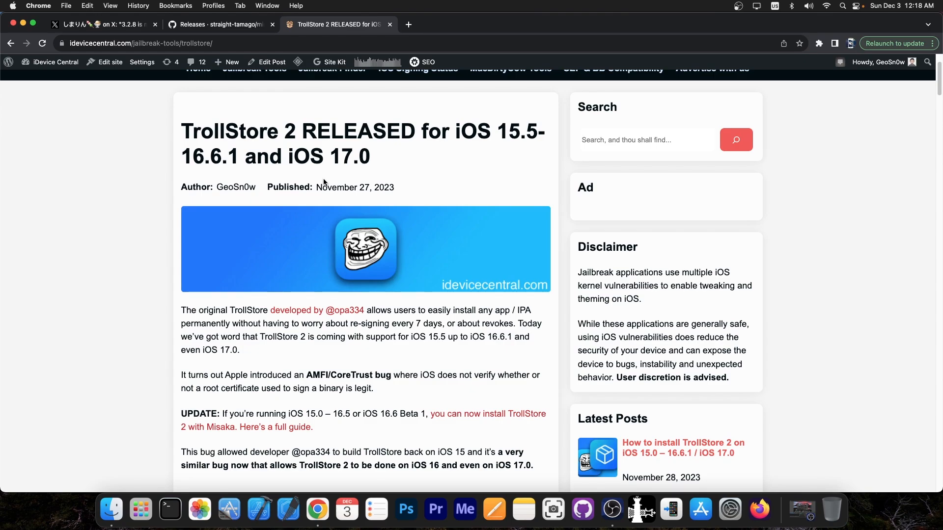
mouse_move(322, 178)
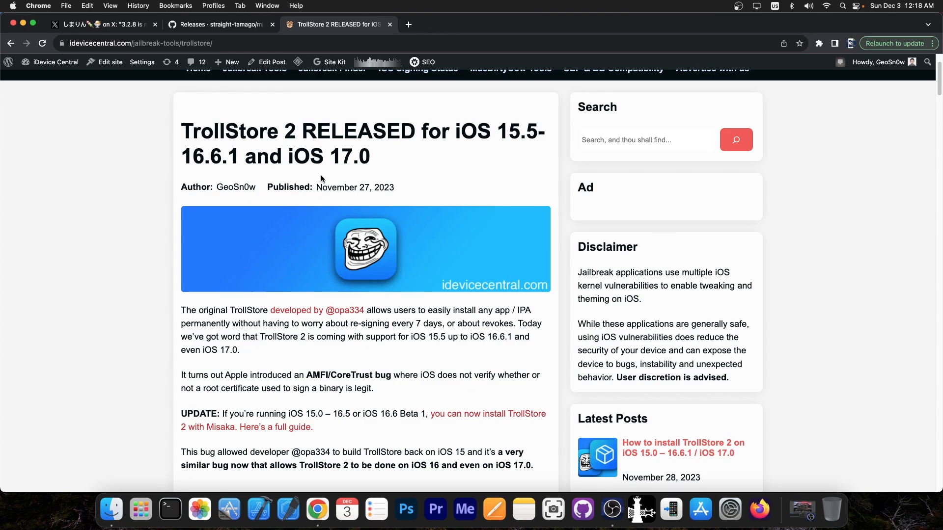
scroll("down", 3)
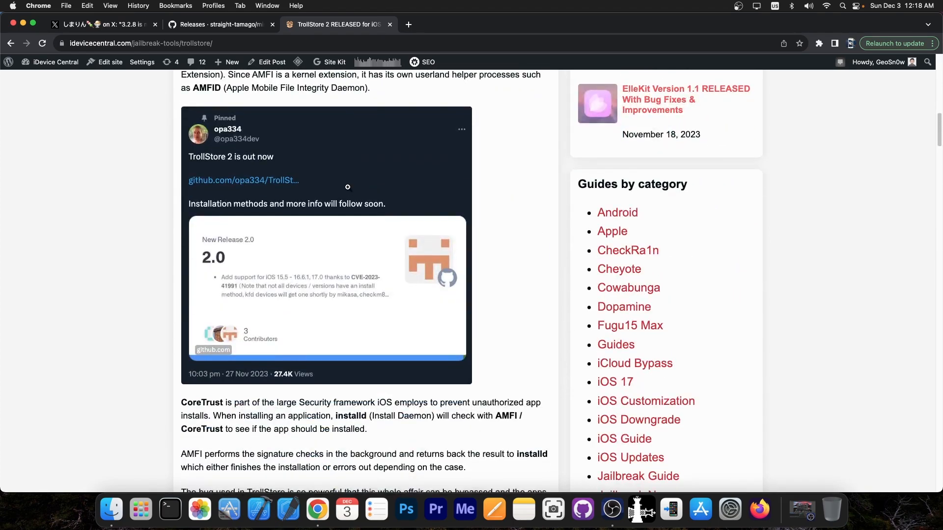
scroll("down", 3)
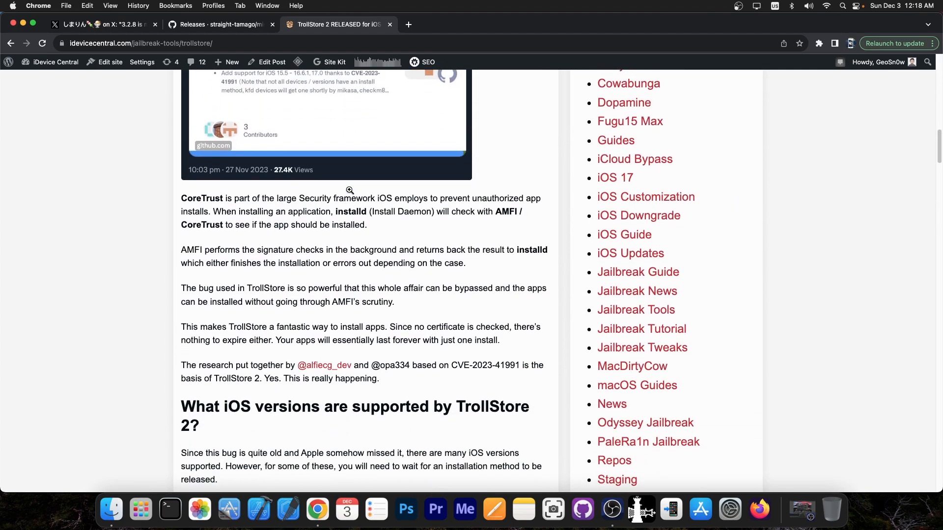
scroll("down", 3)
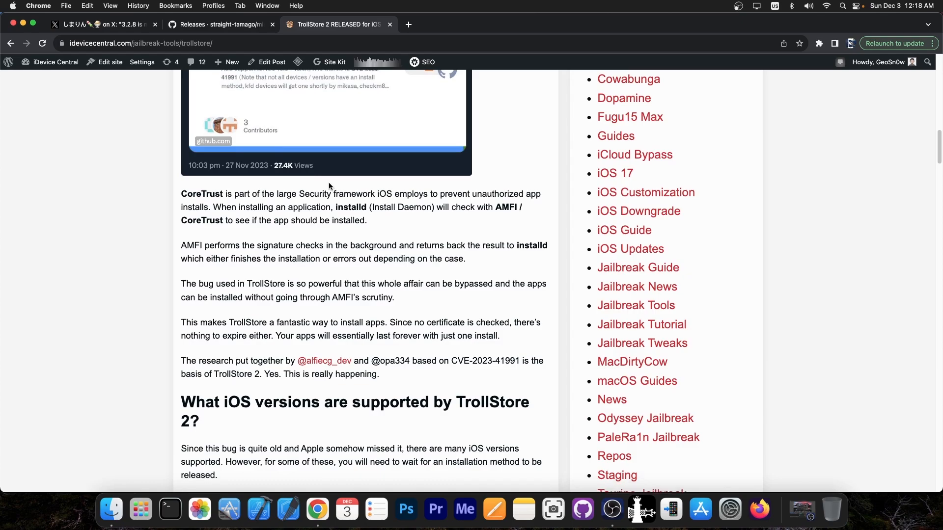
scroll("down", 3)
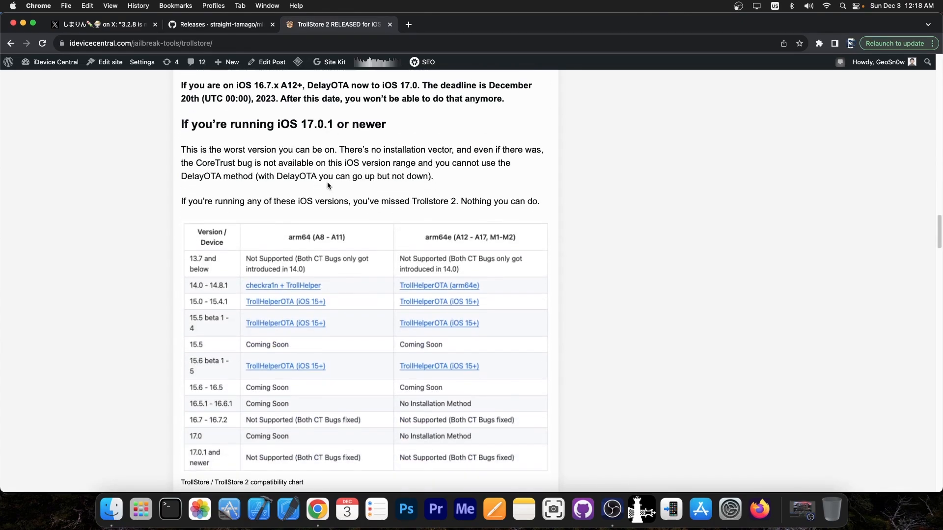
scroll("down", 3)
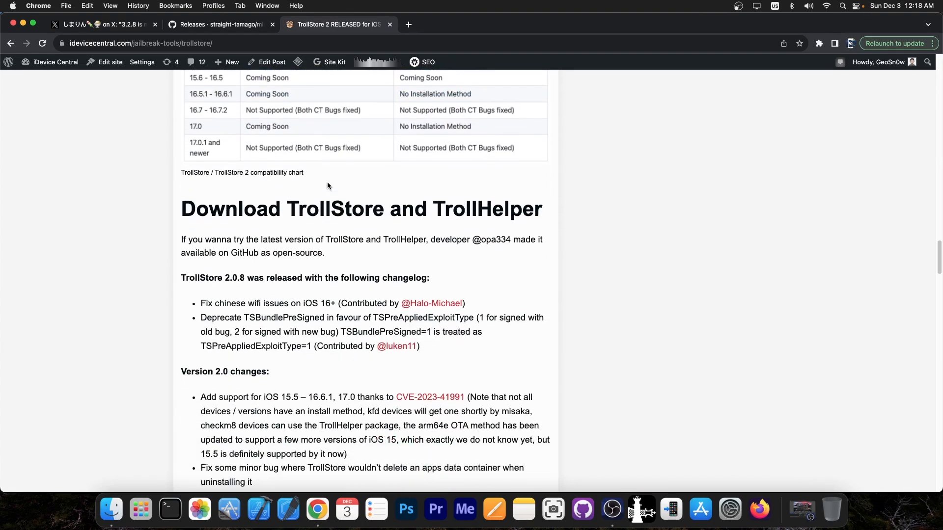
scroll("down", 3)
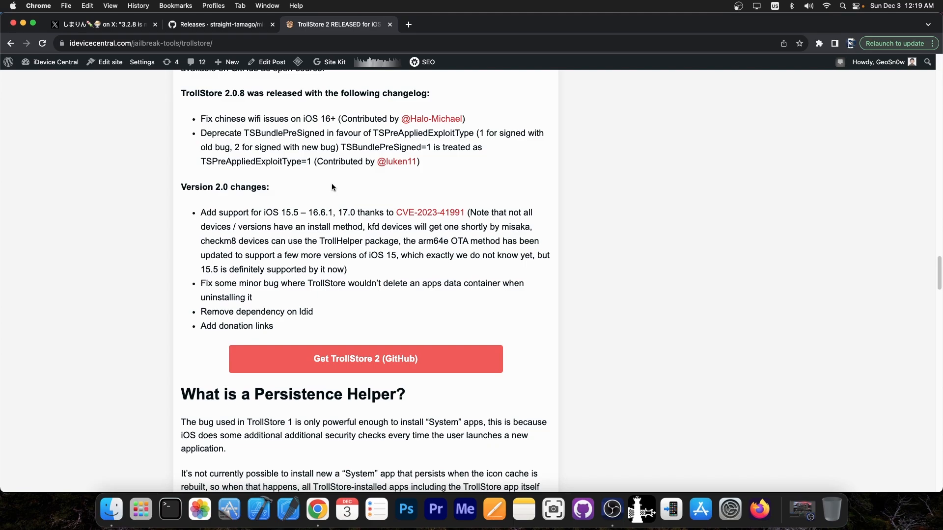
scroll("down", 3)
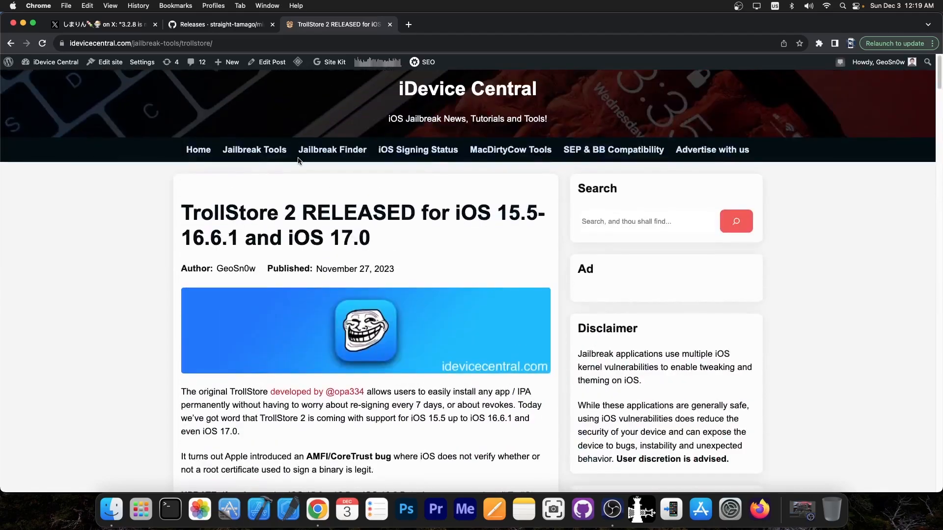
mouse_move(293, 153)
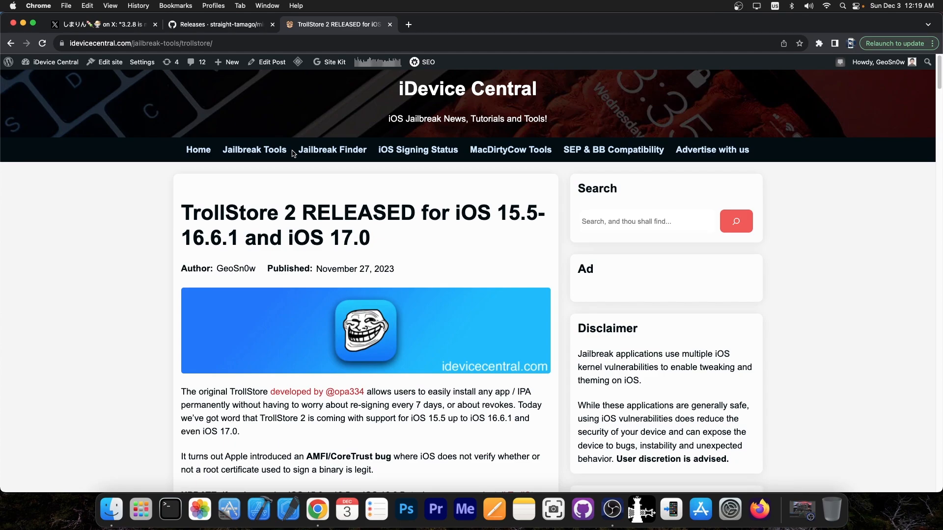
mouse_move(232, 107)
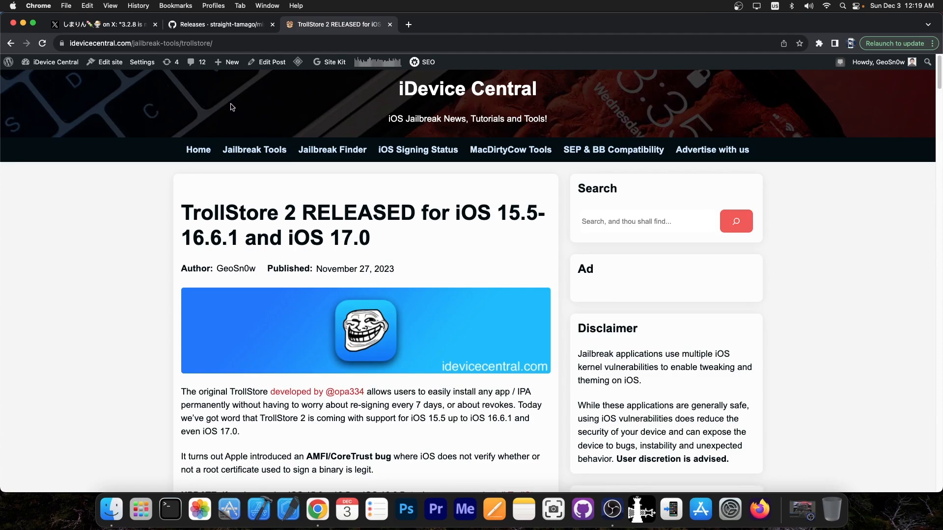
Return to the developer's X post announcing Misaka 3.2.8 and its supported iOS betas
left_click(105, 24)
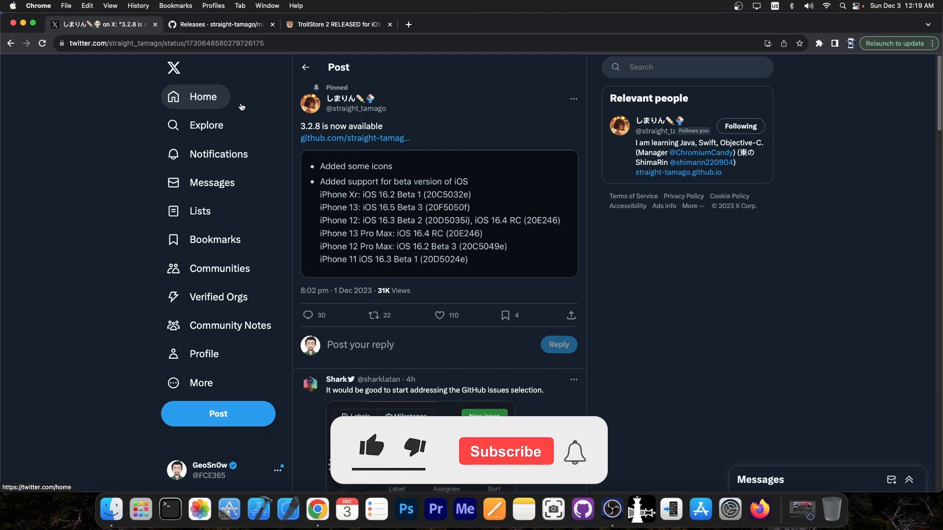
left_click(373, 449)
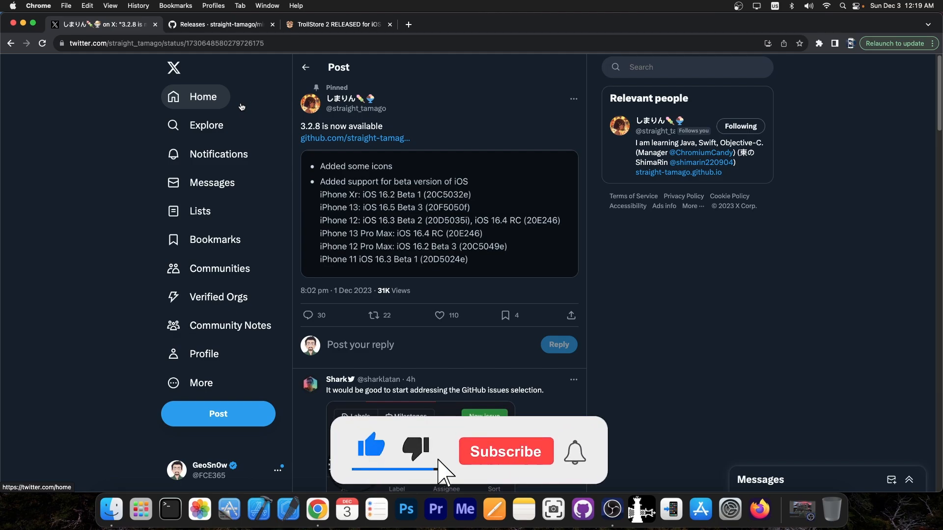
left_click(506, 451)
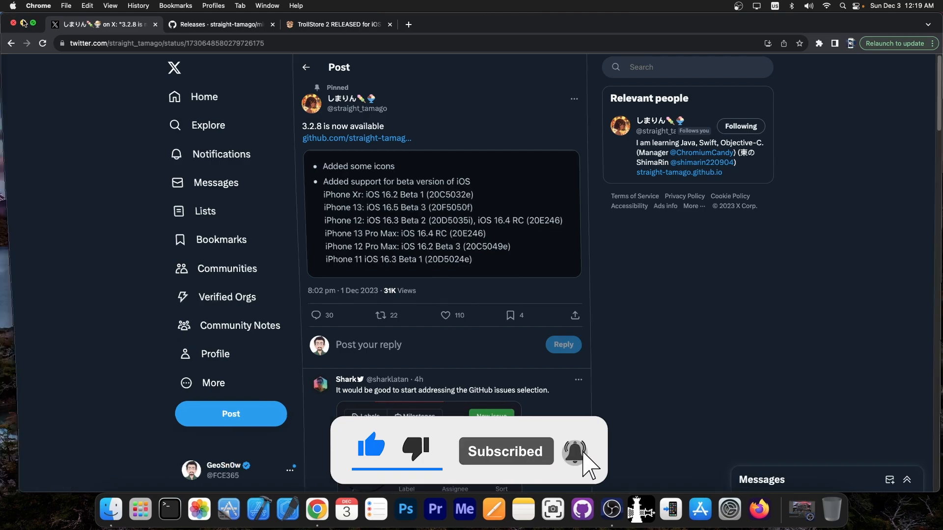